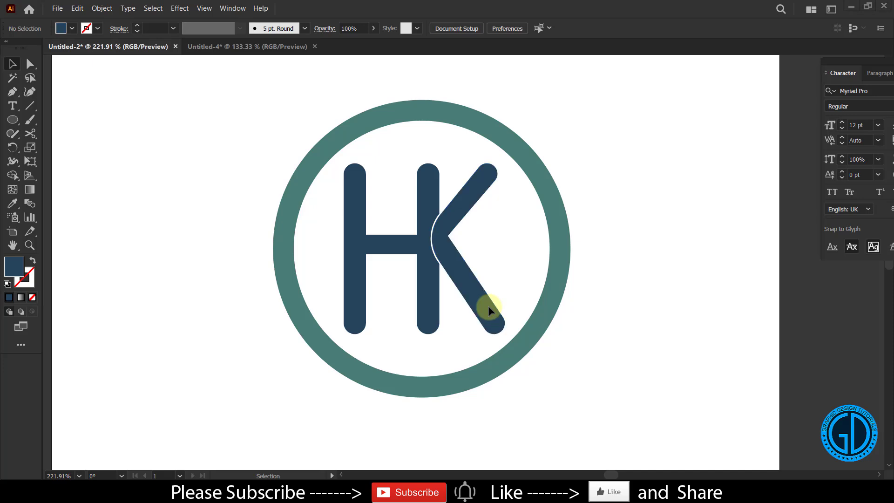
mouse_move(441, 242)
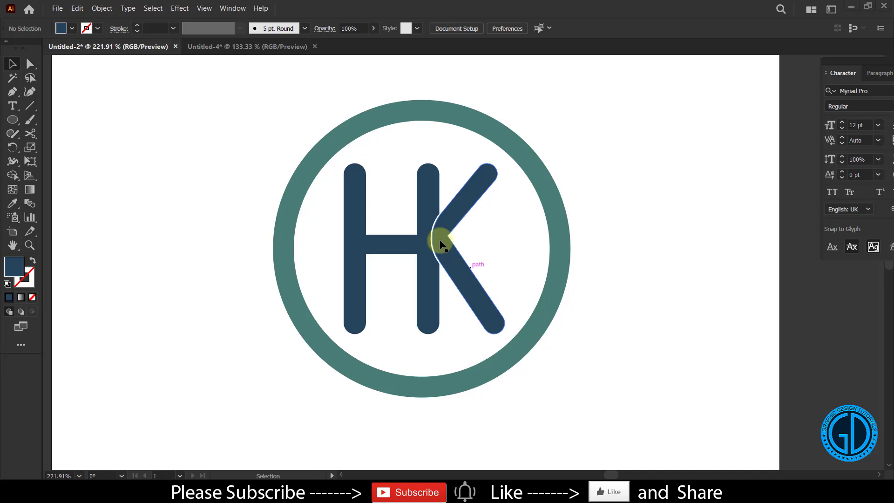
In the blank Untitled-4 document, type a large black H, copy it and change the copy to K.
left_click(244, 47)
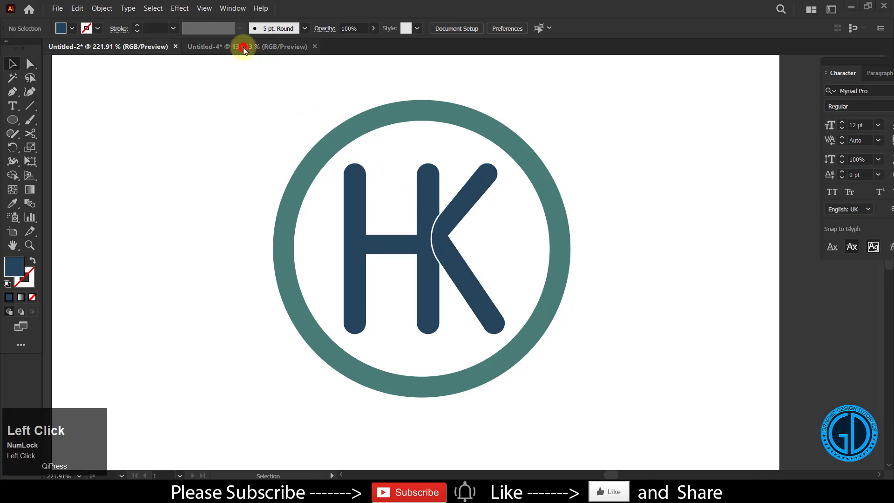
left_click(247, 46)
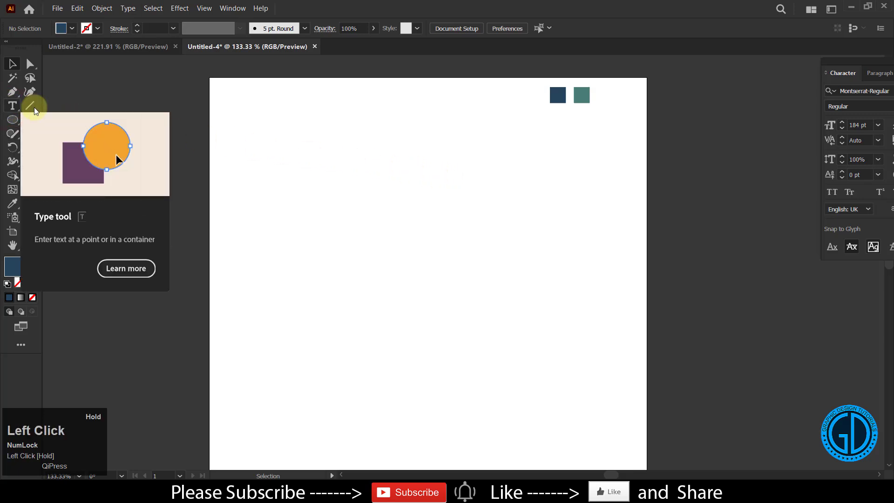
left_click(13, 105)
type("H")
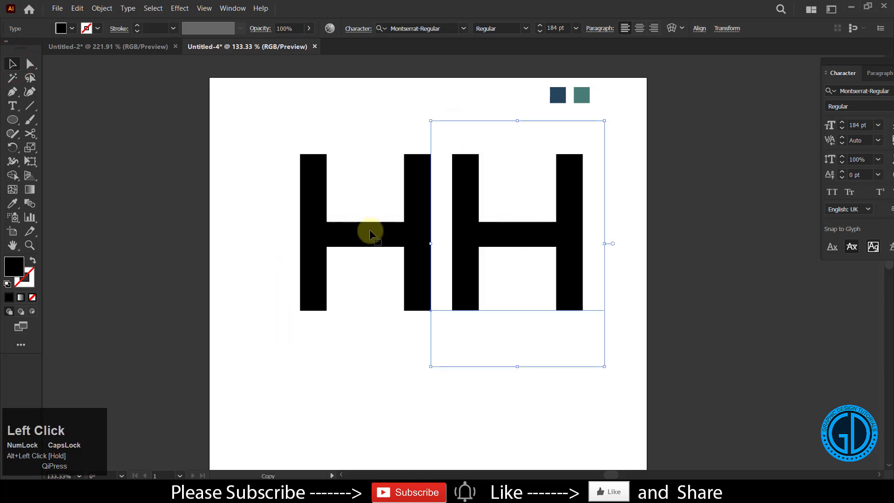
left_click(12, 105)
type("K")
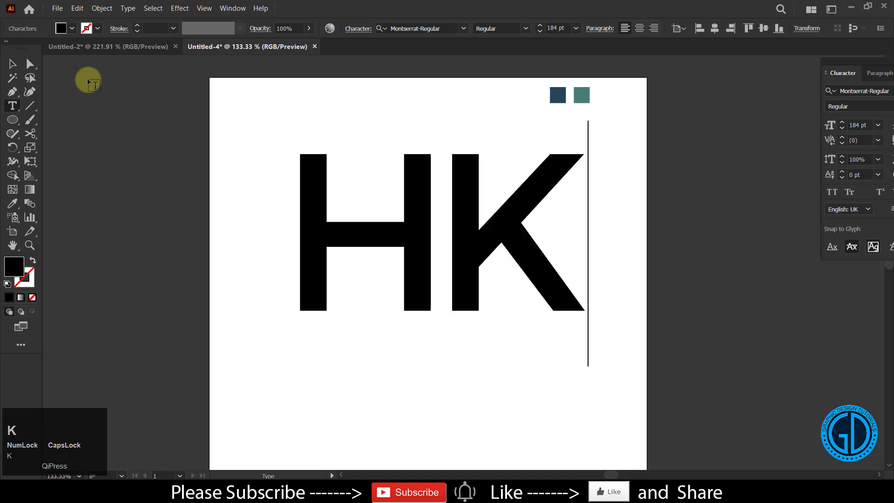
left_click(12, 63)
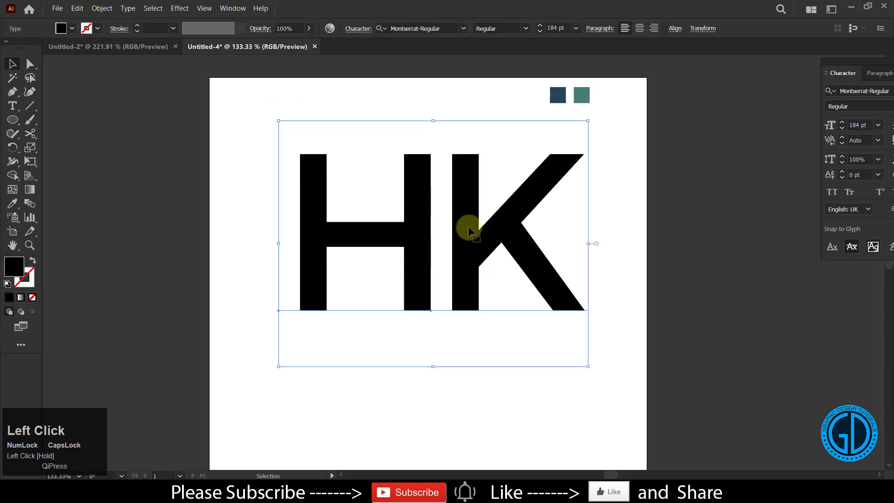
Create Outlines from the HK text, narrow the H's right stem and nudge the K closer.
right_click(469, 230)
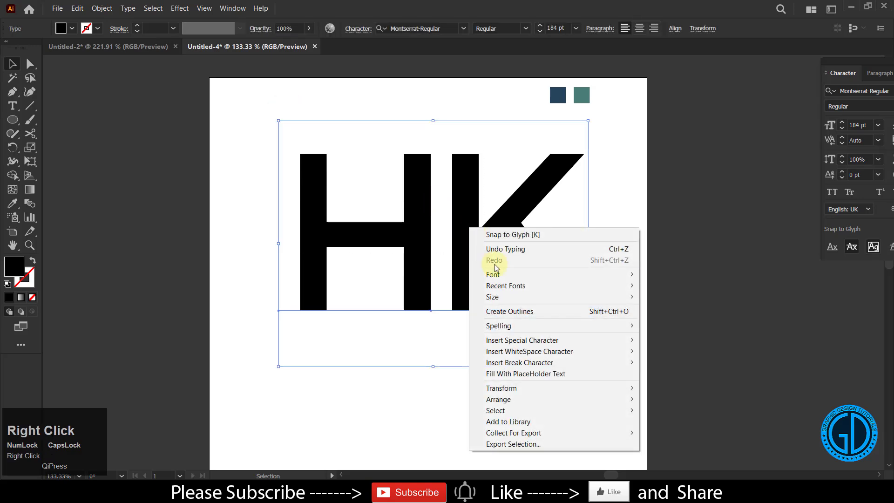
left_click(498, 259)
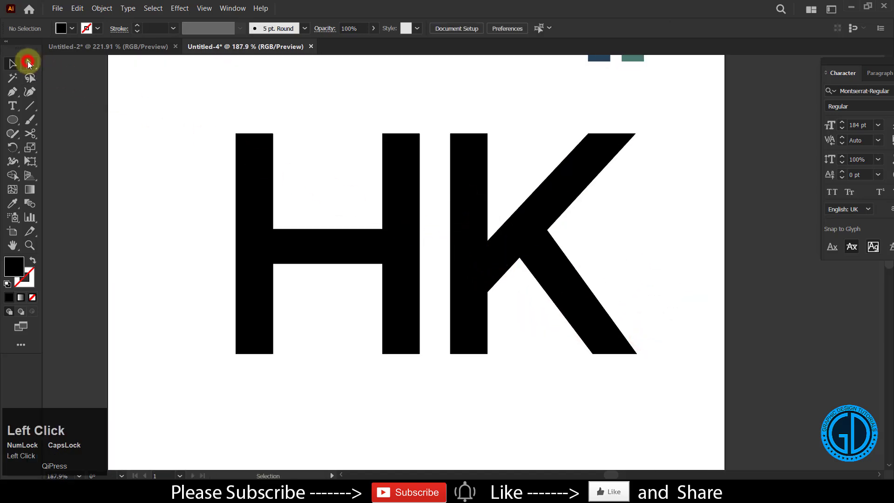
left_click(30, 63)
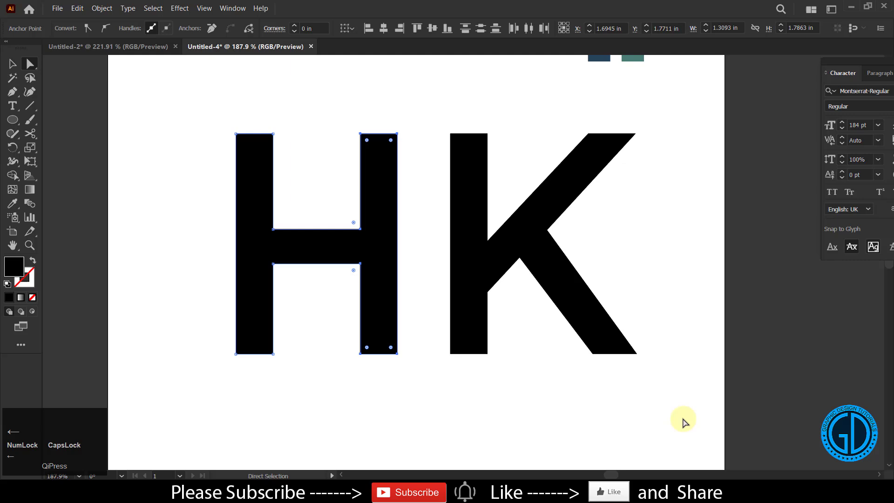
left_click(12, 64)
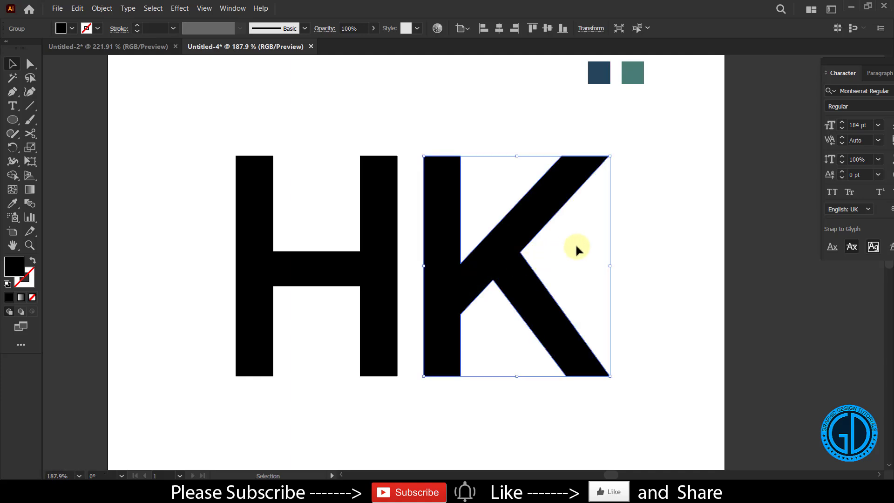
left_click(659, 222)
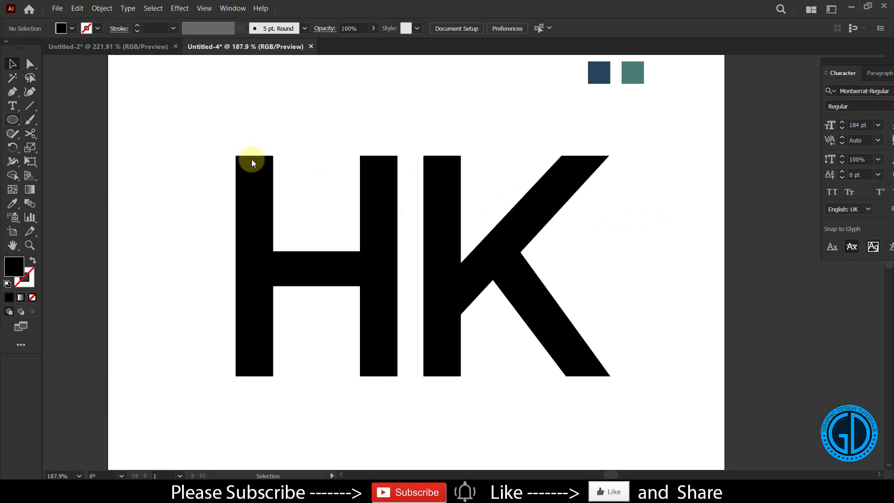
Draw a rectangle covering the K's vertical stem.
left_click(12, 120)
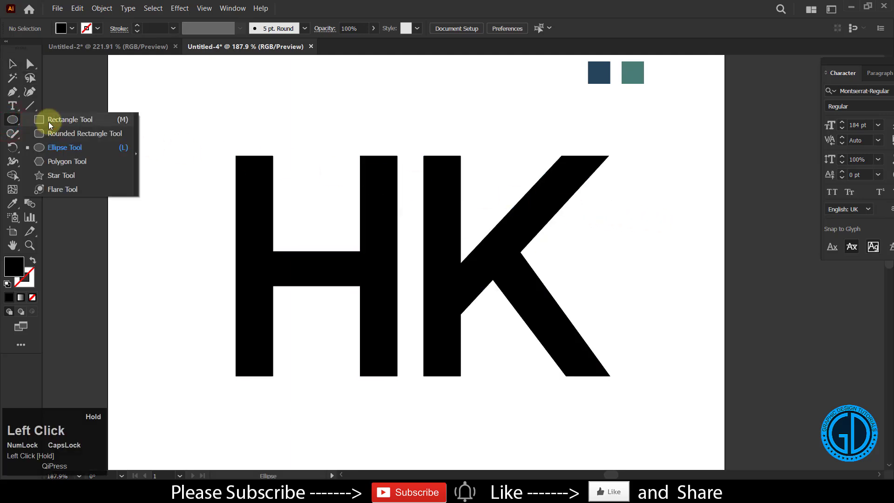
left_click(70, 119)
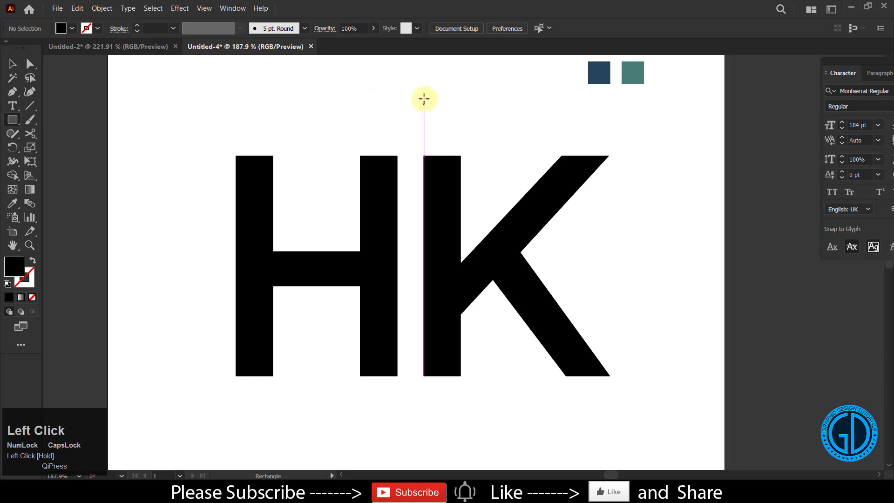
left_click_drag(424, 98, 473, 385)
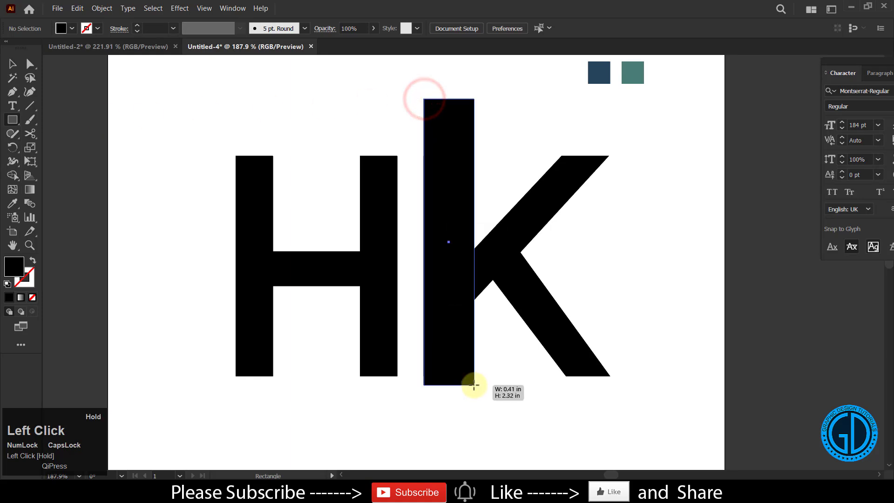
left_click_drag(473, 385, 496, 409)
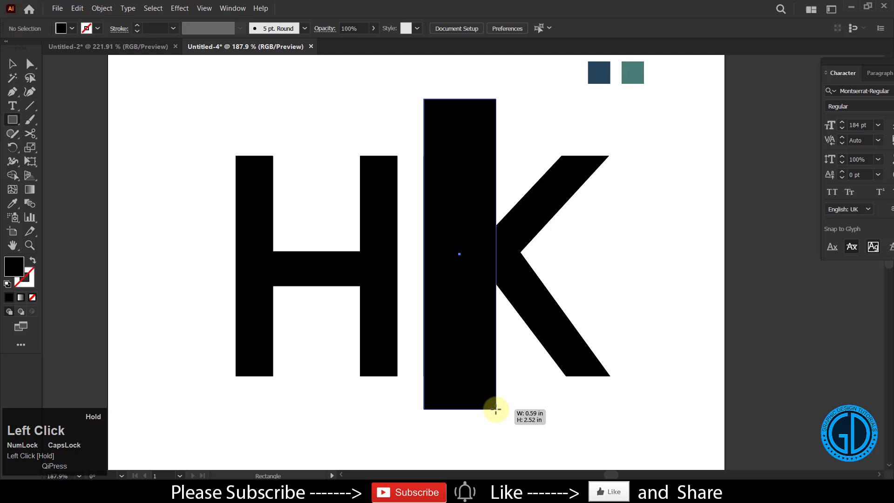
left_click_drag(496, 410, 489, 414)
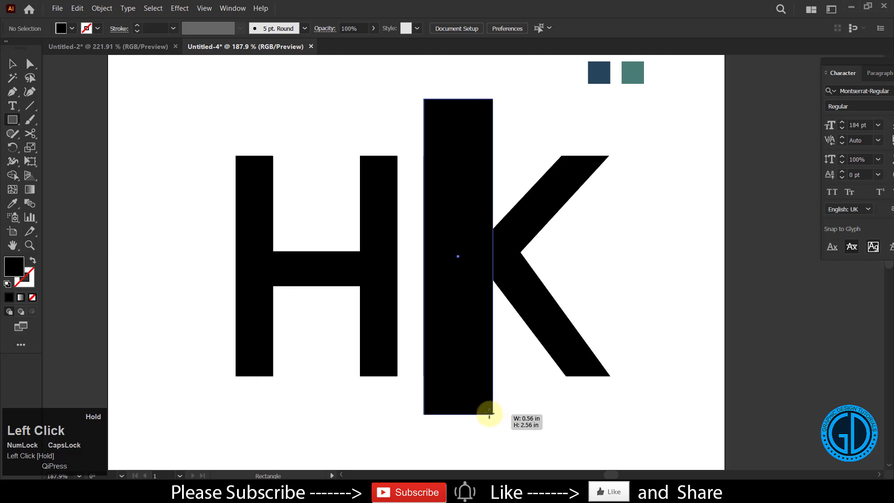
left_click_drag(494, 413, 489, 413)
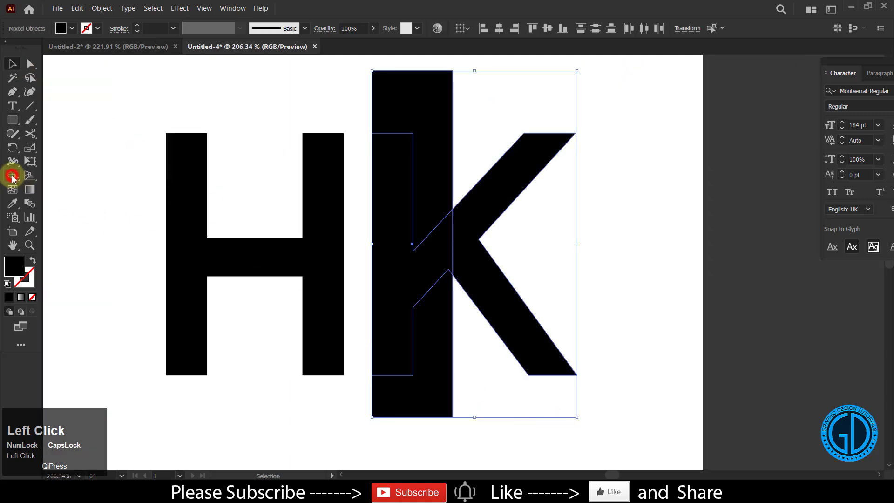
Cut away the K's stem with the Shape Builder, leaving only its angled arms.
left_click(13, 176)
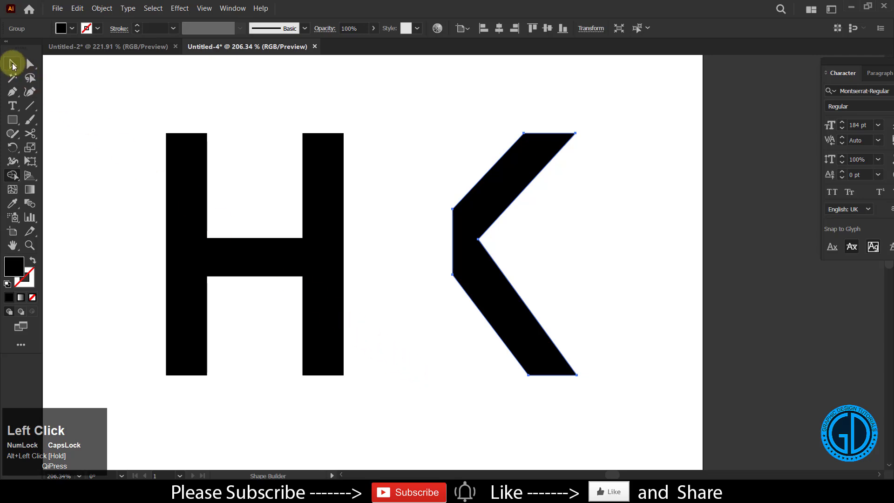
left_click(30, 78)
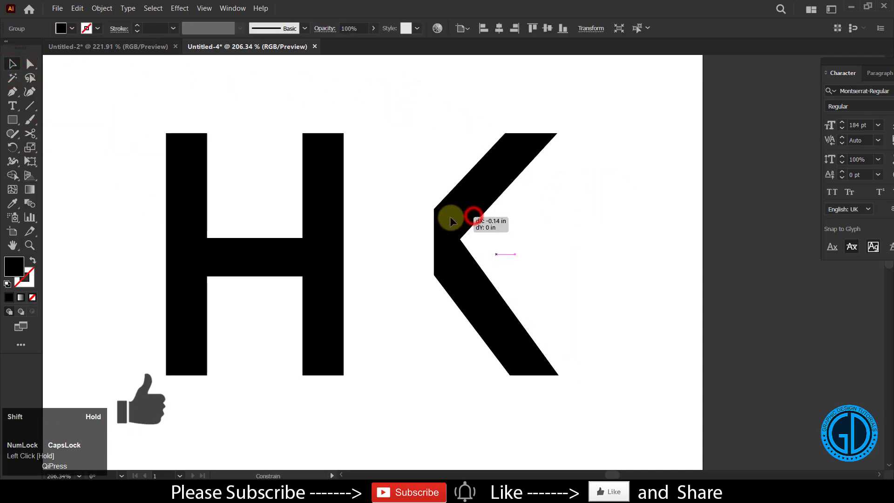
Slide the K's arms left against the H and select the letter corners for rounding.
left_click_drag(473, 220, 364, 222)
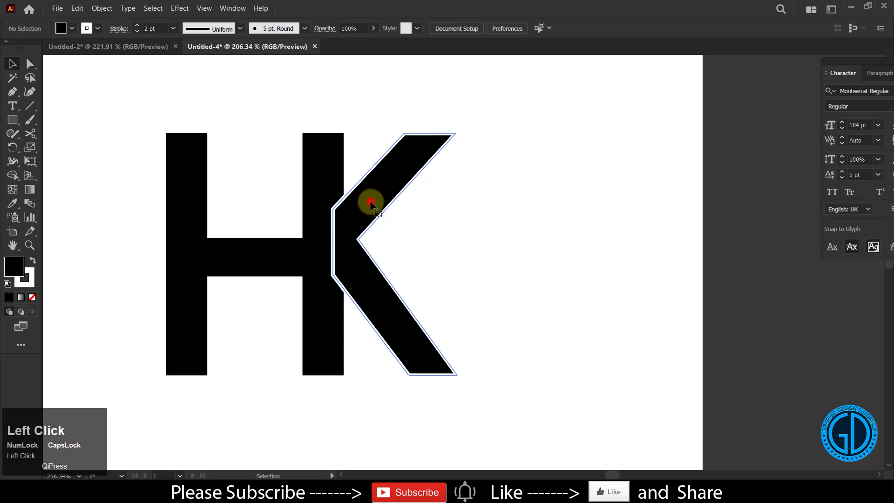
left_click(370, 205)
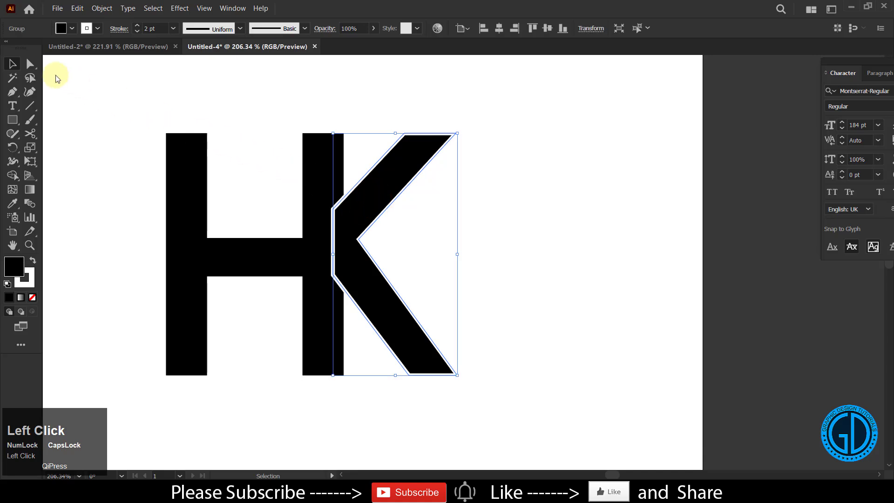
left_click(29, 64)
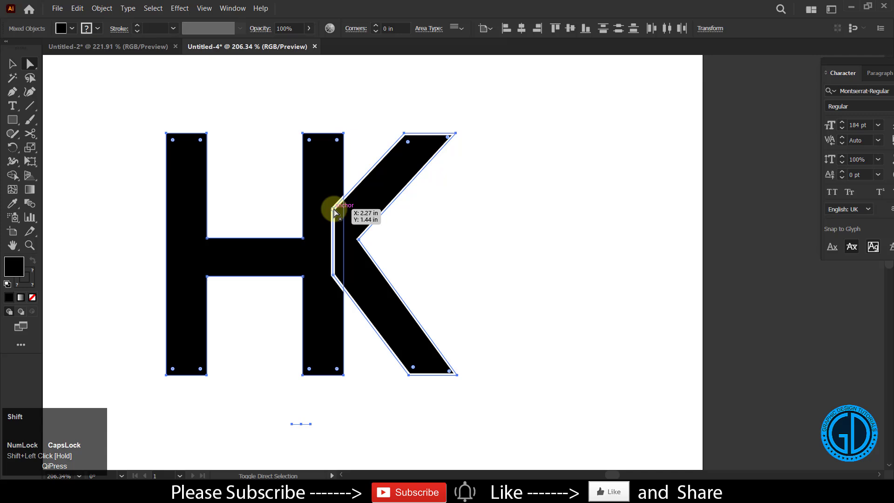
left_click(336, 274)
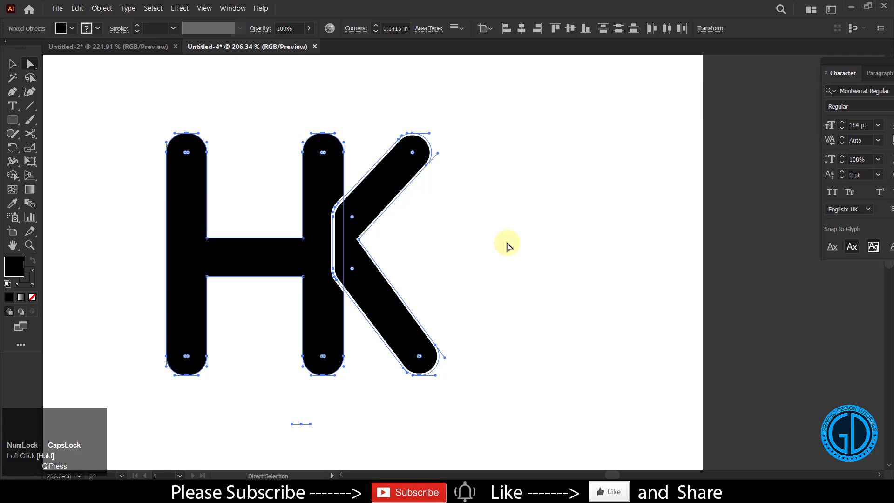
left_click(529, 228)
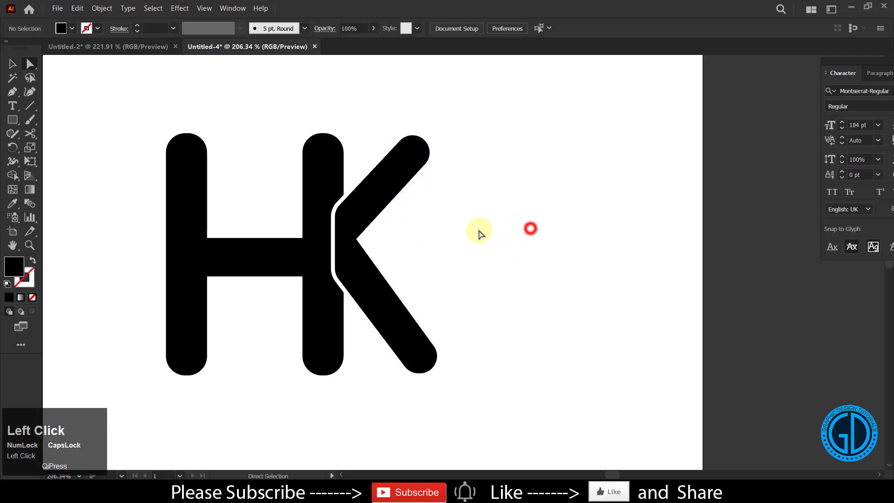
Overlap the K onto the H and give it a white 1.5 pt stroke to form the curved gap.
left_click(400, 228)
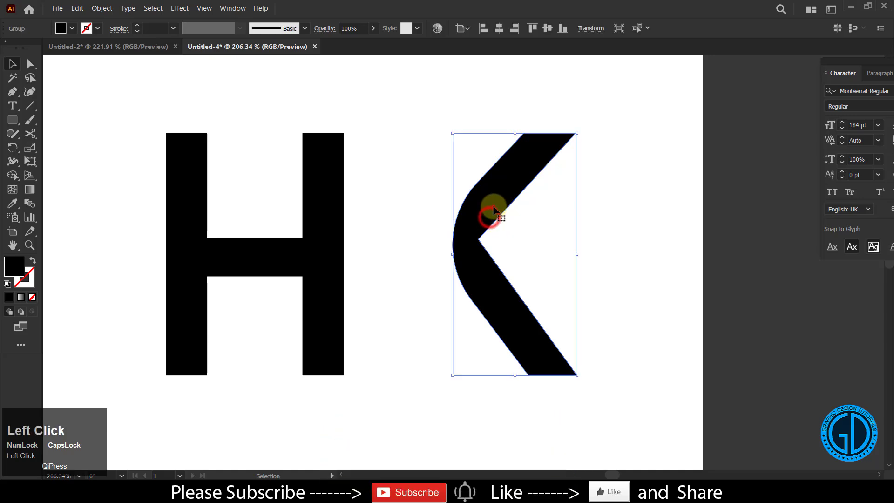
left_click_drag(494, 211, 368, 205)
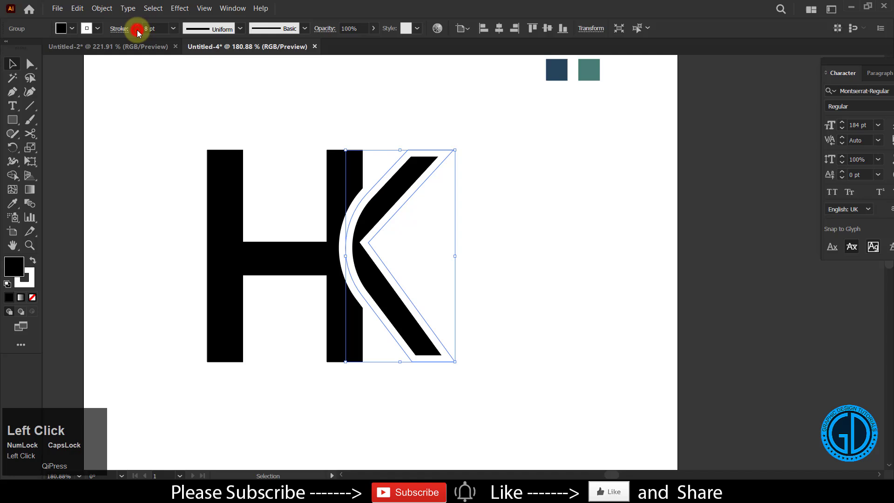
left_click(135, 30)
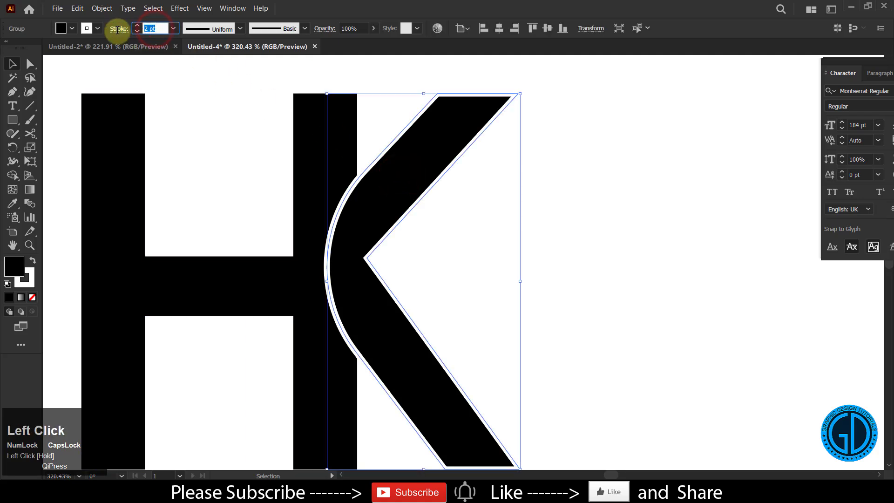
type("1.5")
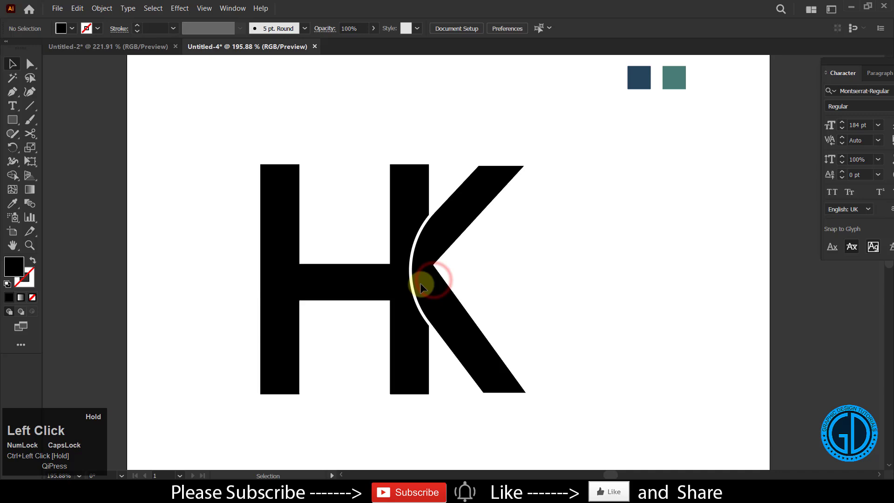
Select every anchor of the H and K and round all corners with the Live Corner widget.
left_click(29, 63)
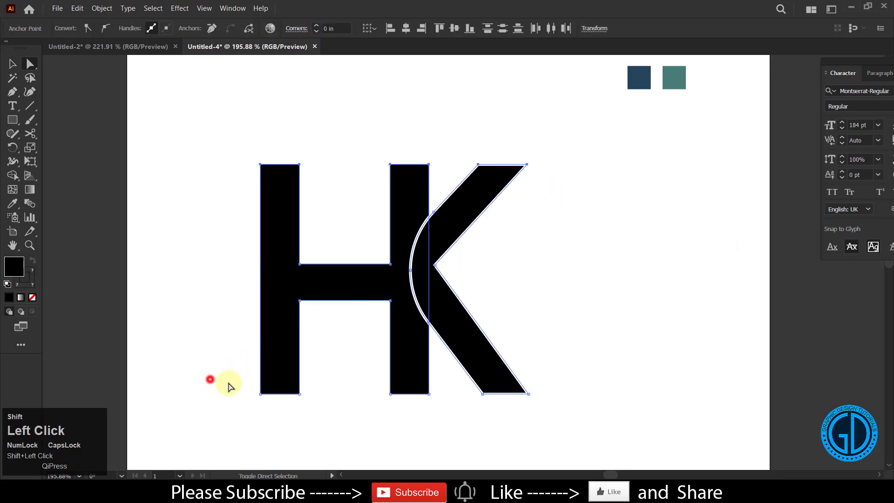
left_click_drag(210, 379, 613, 425)
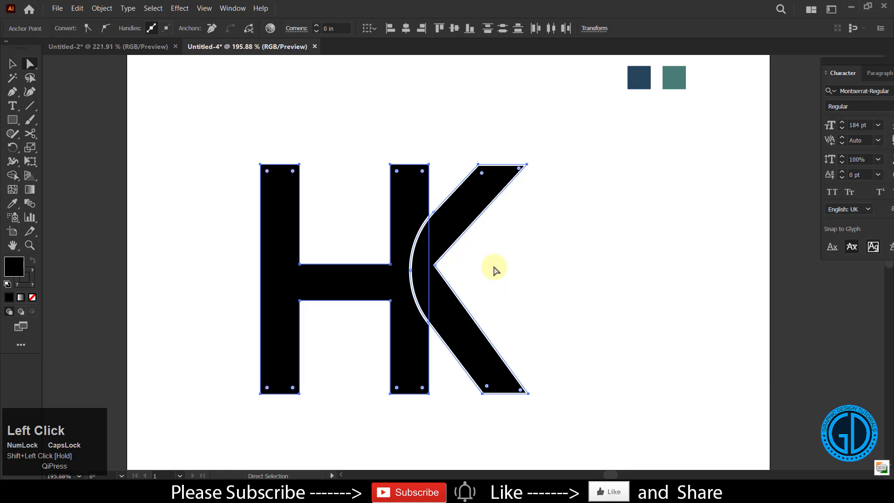
left_click(427, 173)
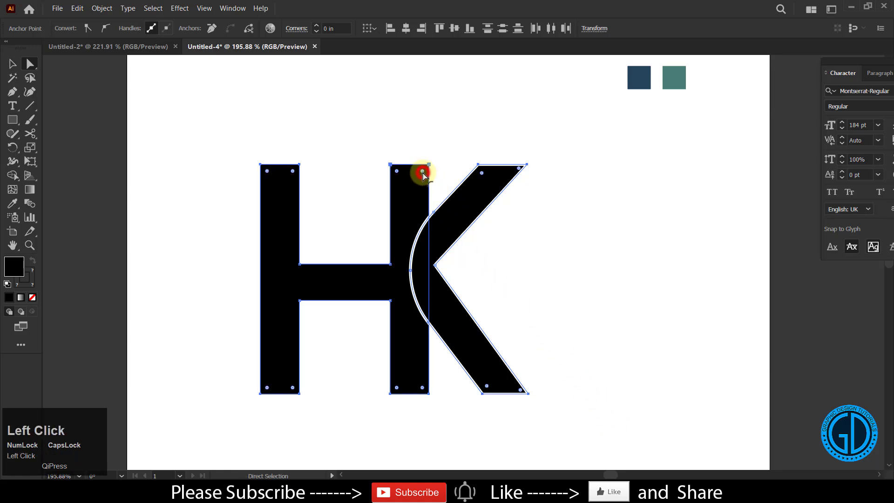
left_click(422, 174)
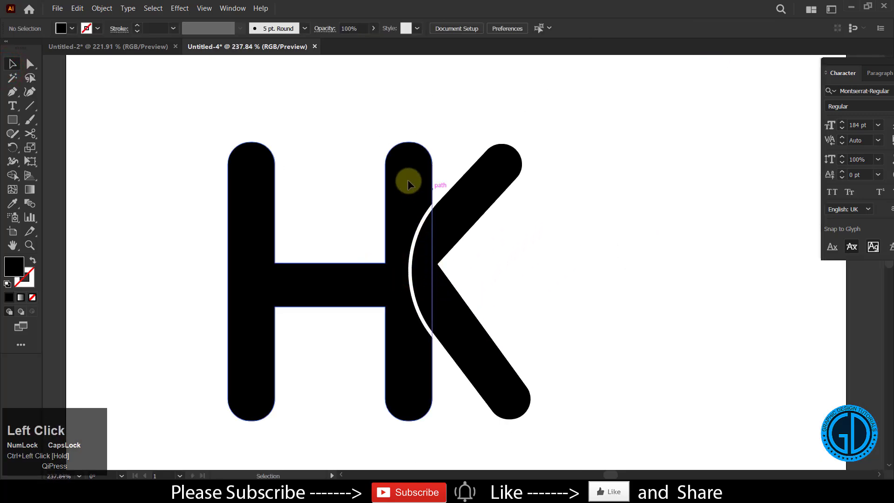
Give the H a thin white stroke matching the K's outline.
left_click(410, 185)
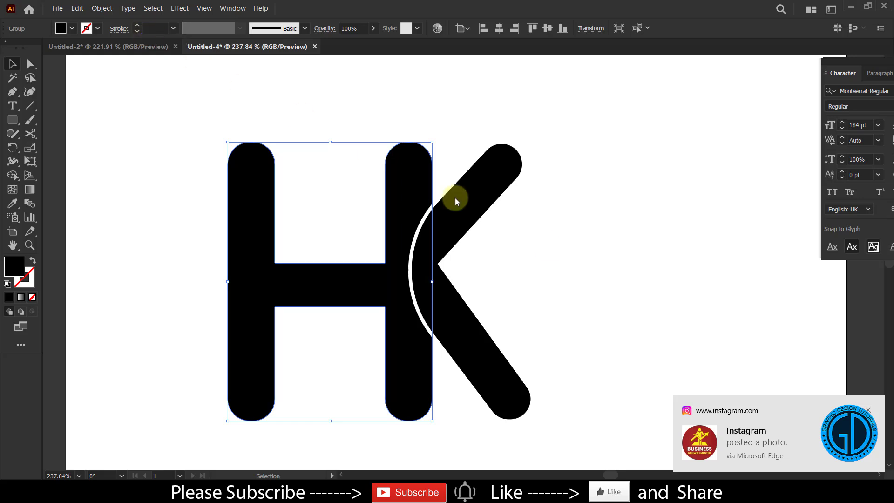
left_click(136, 27)
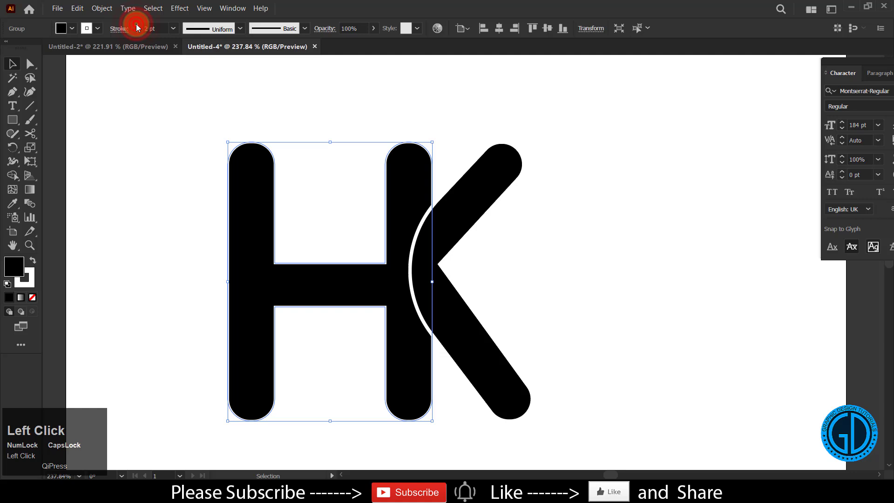
left_click(151, 29)
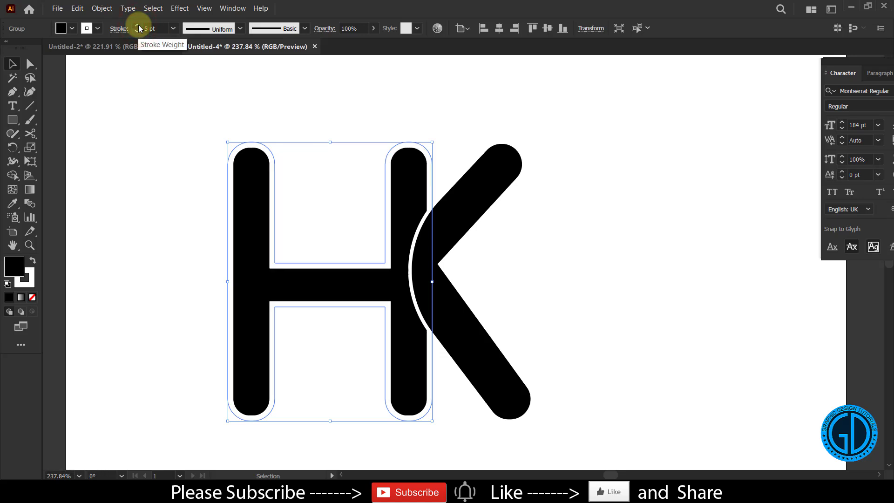
left_click(137, 26)
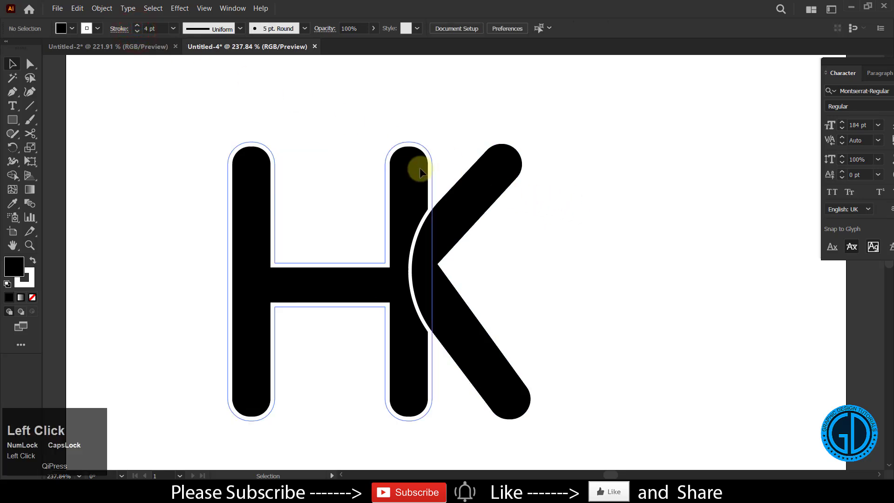
left_click(29, 63)
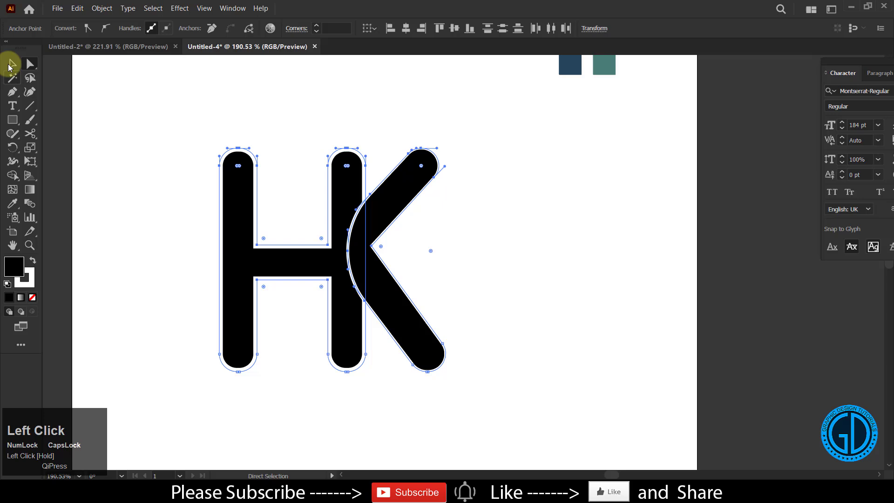
Select all the artwork and apply Object > Path > Outline Stroke.
left_click(101, 8)
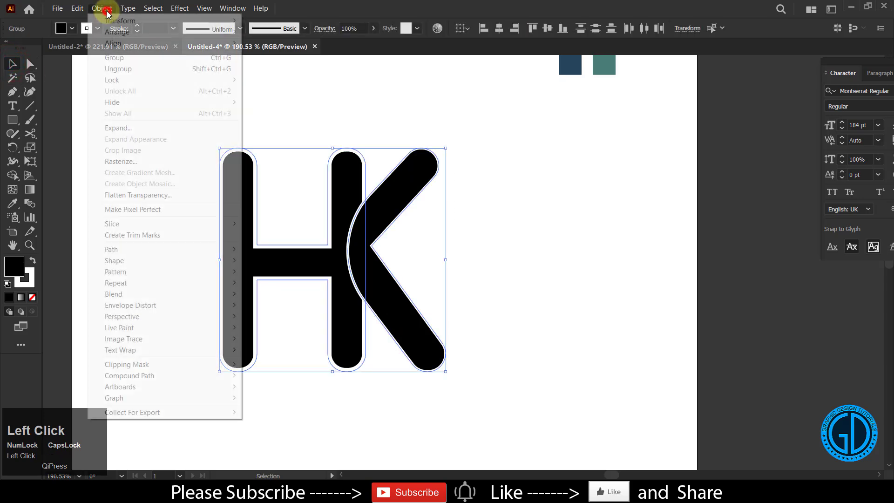
mouse_move(158, 254)
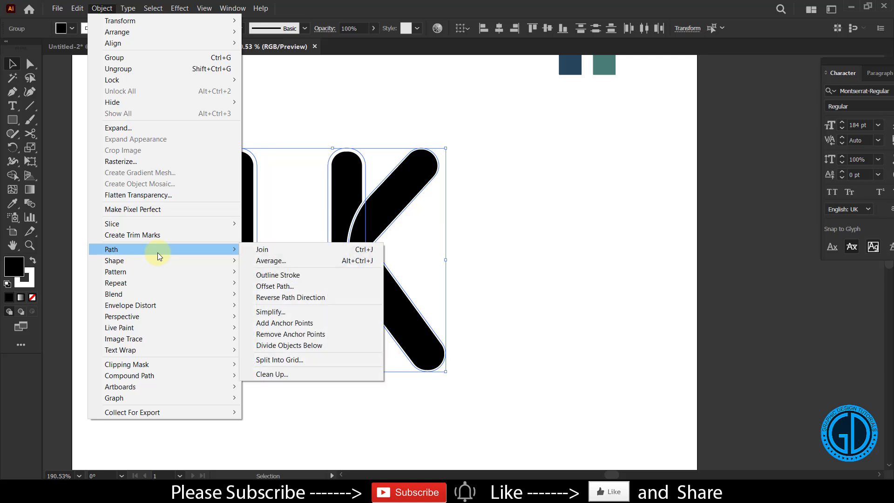
mouse_move(278, 275)
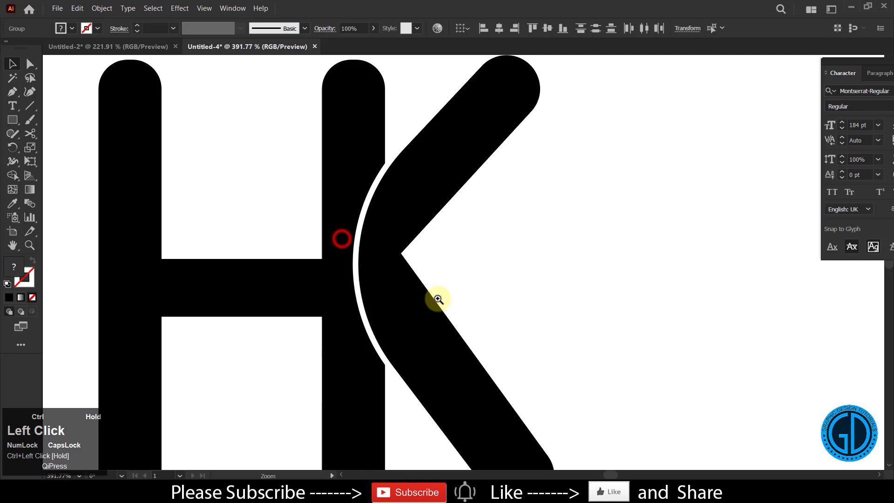
Merge the letter pieces with Shape Builder, delete the stray slivers in the gap, and fill HK dark blue.
left_click(12, 175)
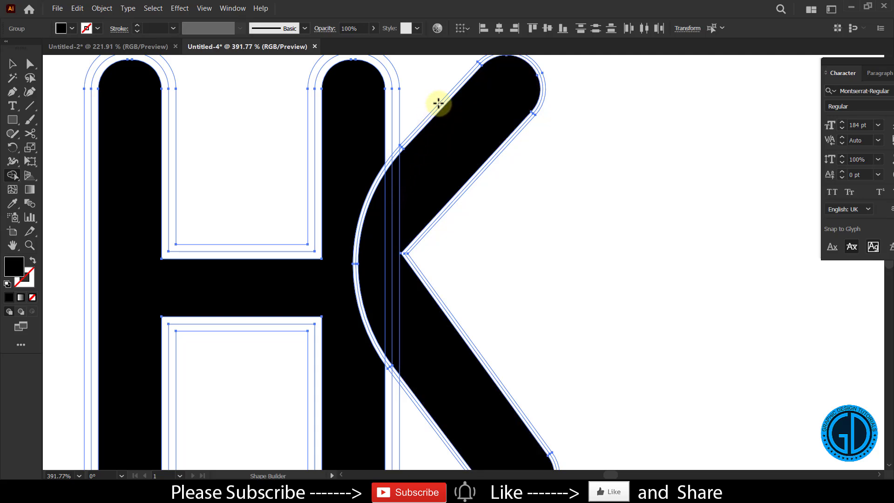
left_click(438, 104)
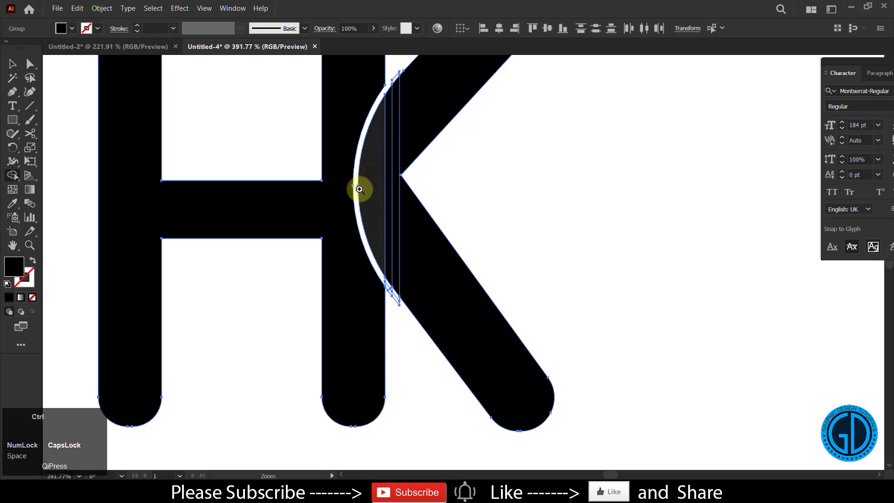
left_click(359, 189)
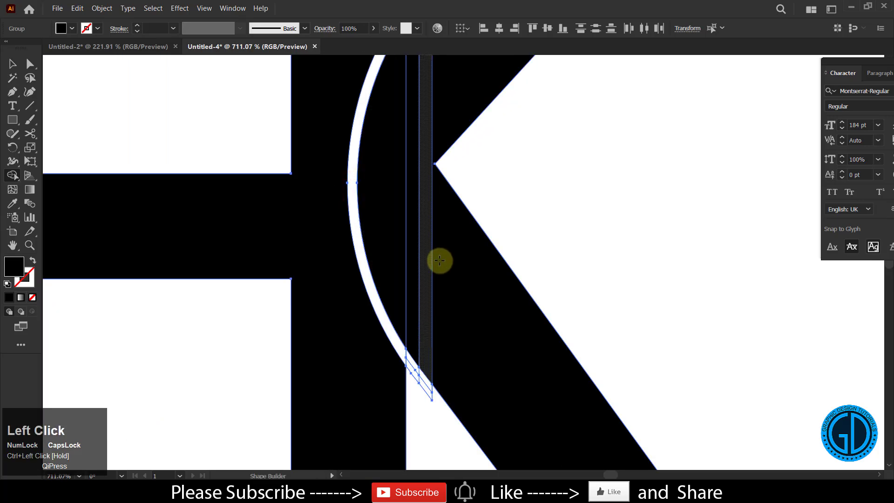
left_click(438, 260)
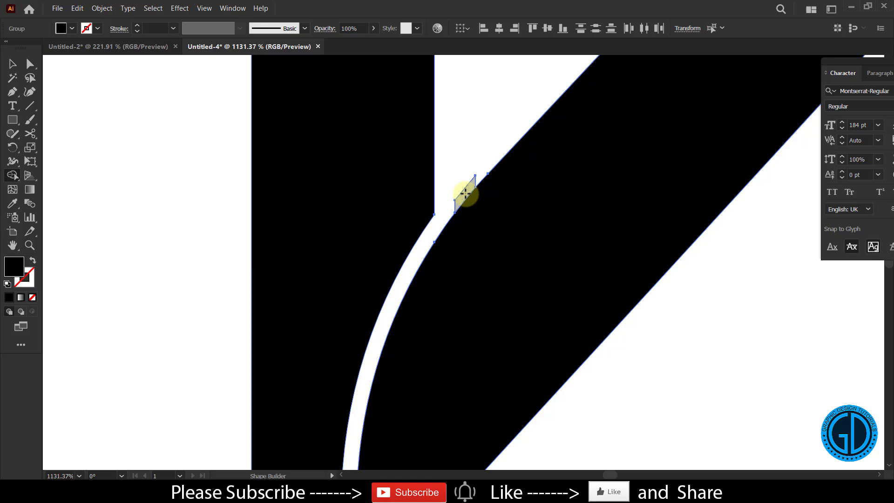
left_click(464, 194)
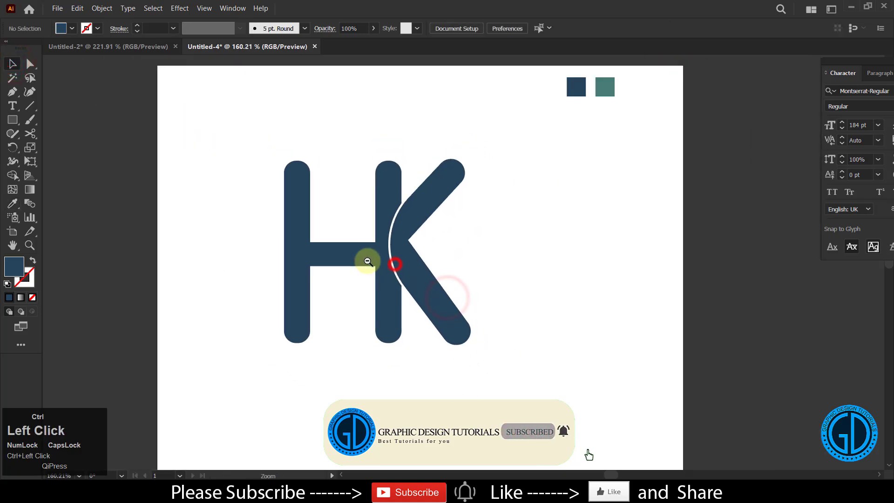
left_click(12, 119)
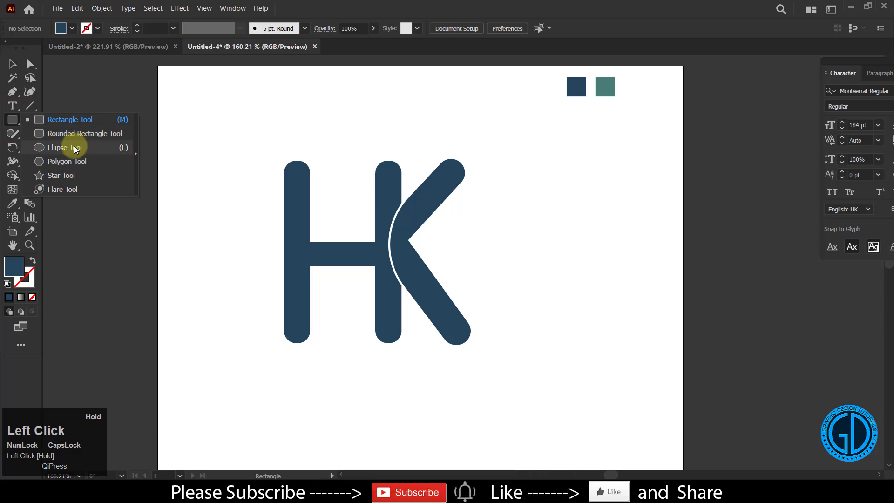
Draw a ring around the HK letters and raise its stroke from 12 pt to 15 pt.
left_click(62, 147)
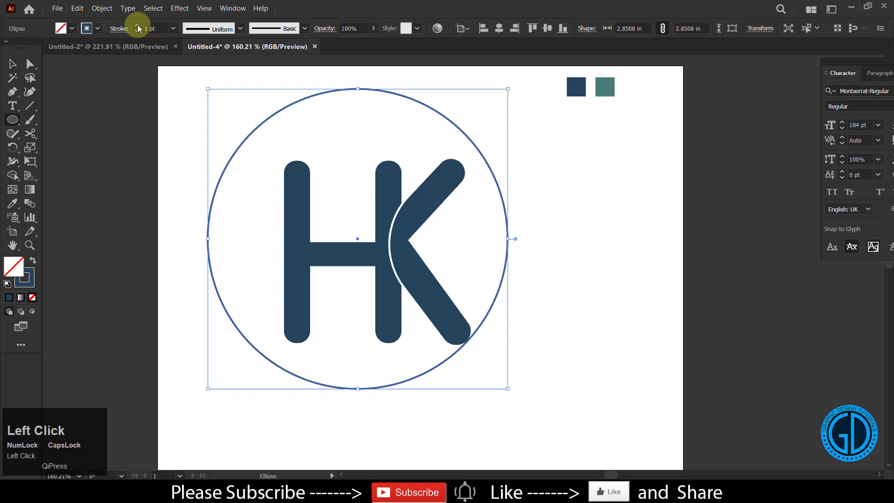
left_click(139, 28)
type("12")
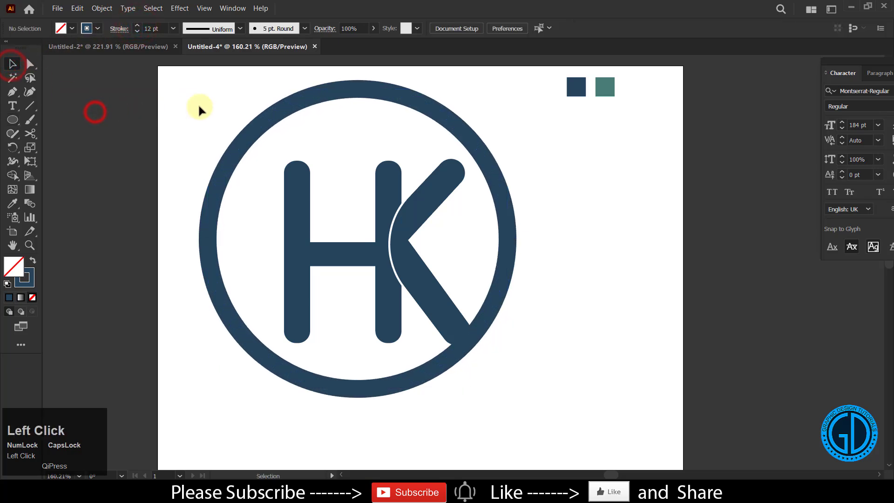
left_click_drag(199, 108, 422, 108)
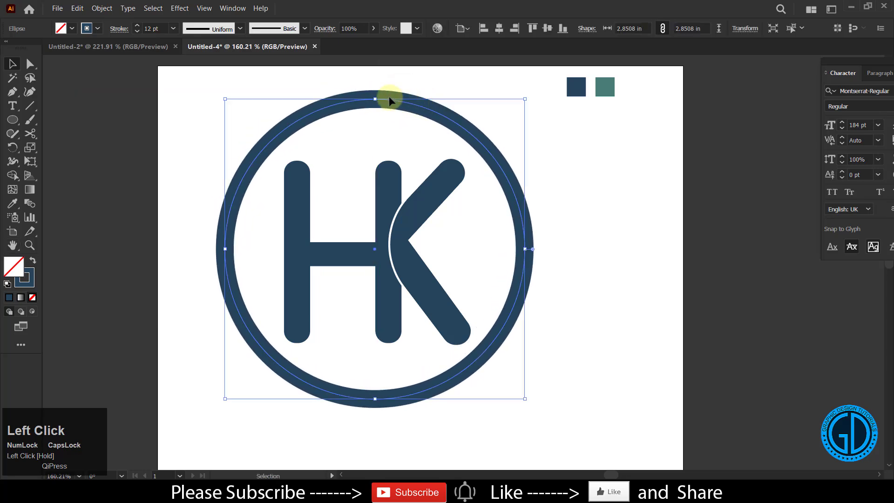
left_click(136, 26)
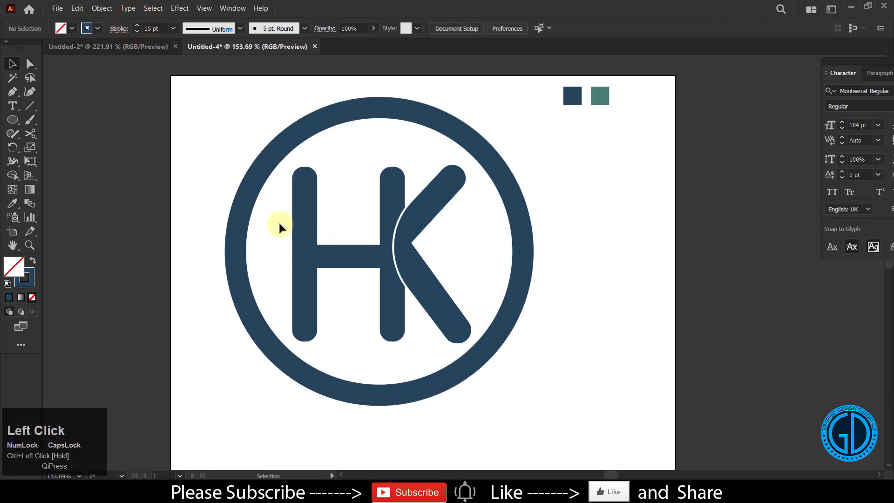
left_click(415, 269)
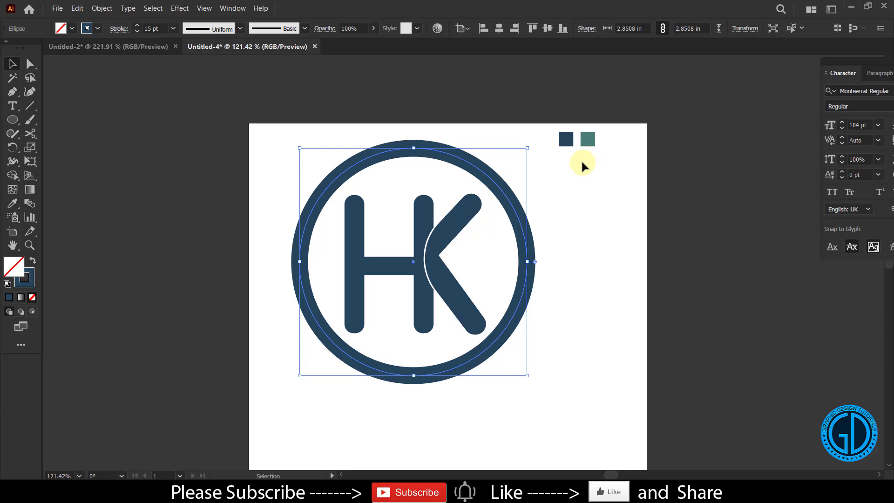
mouse_move(539, 282)
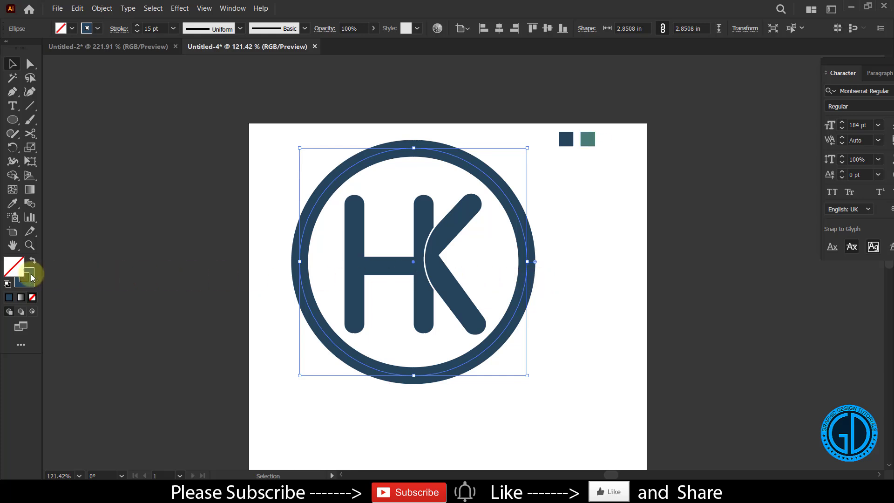
mouse_move(12, 268)
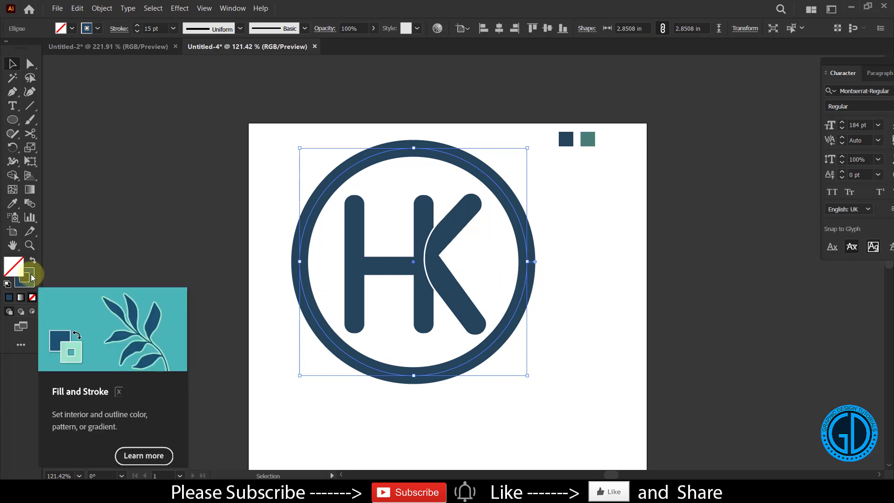
Make the ring's stroke teal by sampling the teal swatch with the Eyedropper.
left_click(27, 274)
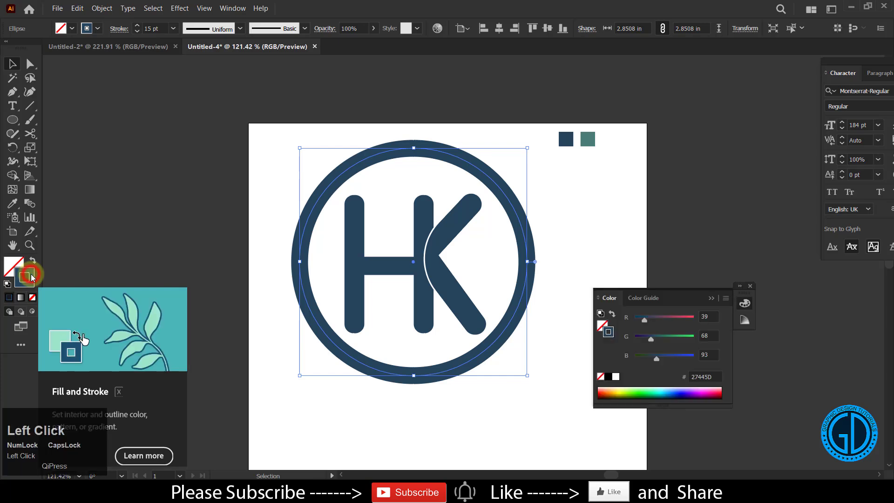
left_click(8, 268)
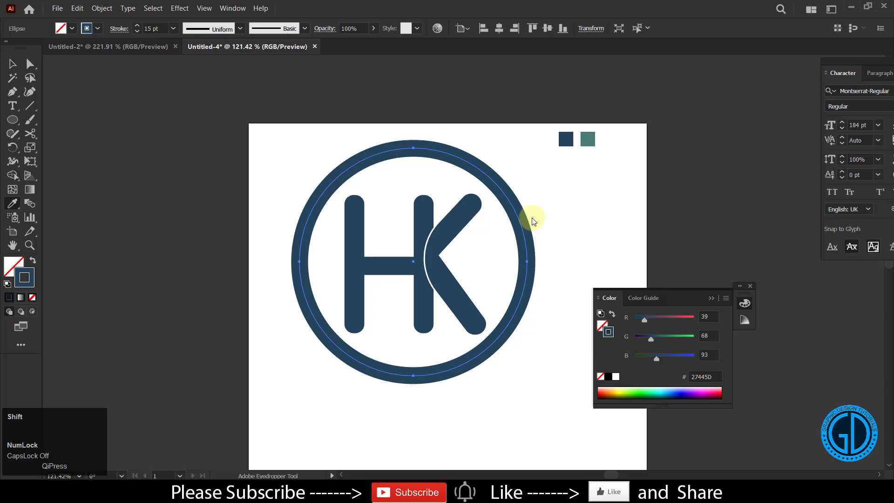
left_click(588, 138)
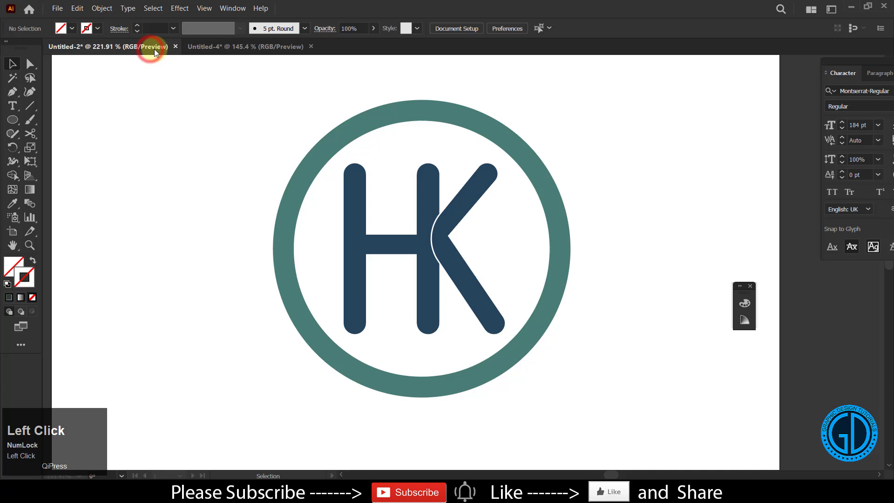
Copy the complete teal-ringed HK logo from the Untitled-4 document via Edit > Copy.
left_click(244, 46)
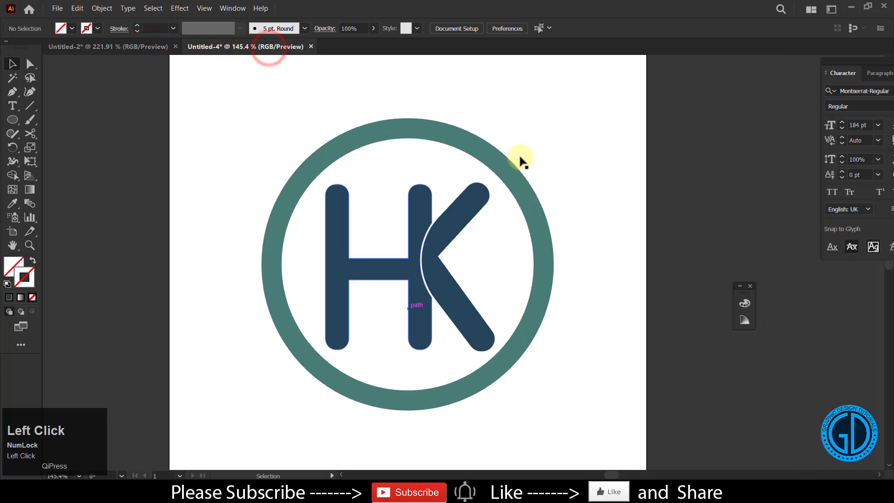
mouse_move(542, 188)
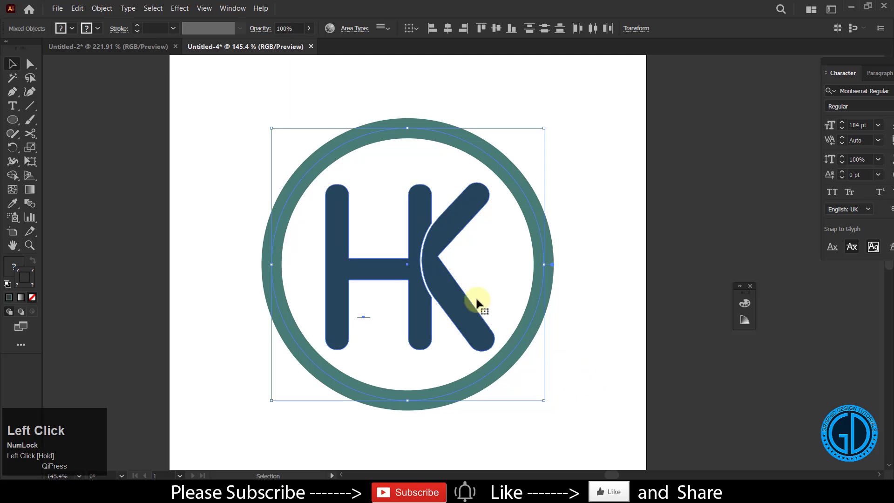
left_click(76, 9)
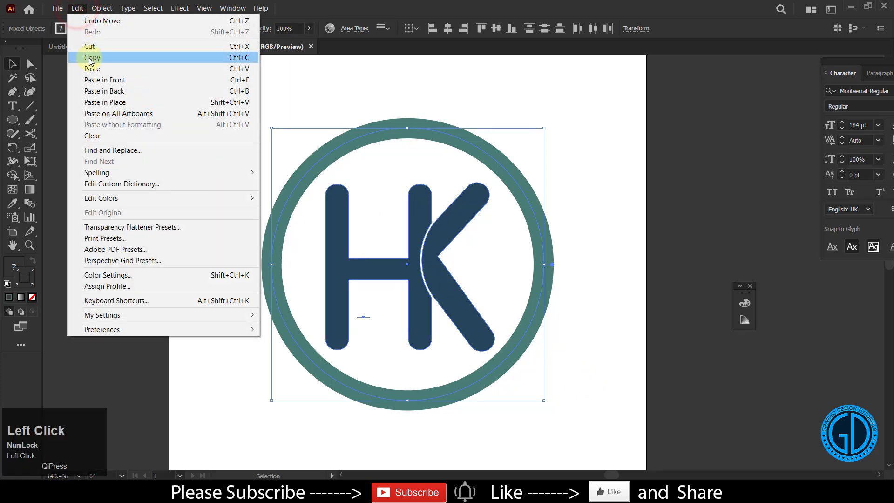
left_click(92, 58)
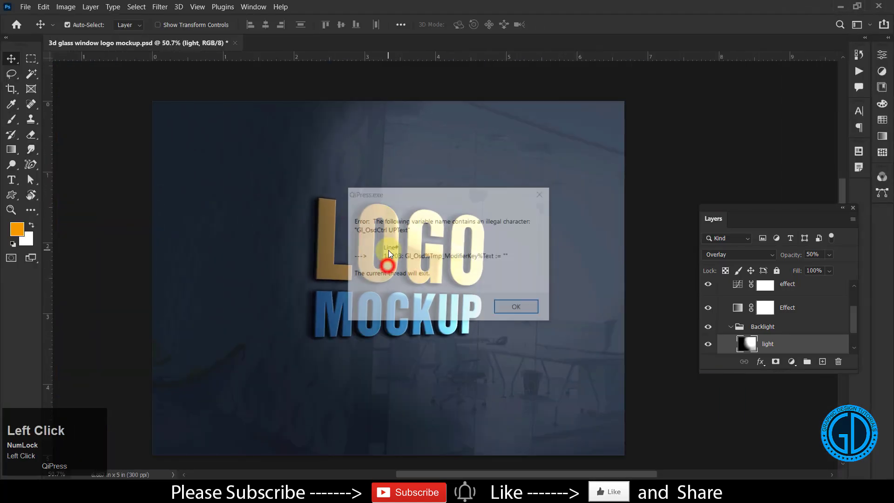
Locate the Your Logo smart object layer and edit its contents as a .psb document.
left_click(515, 306)
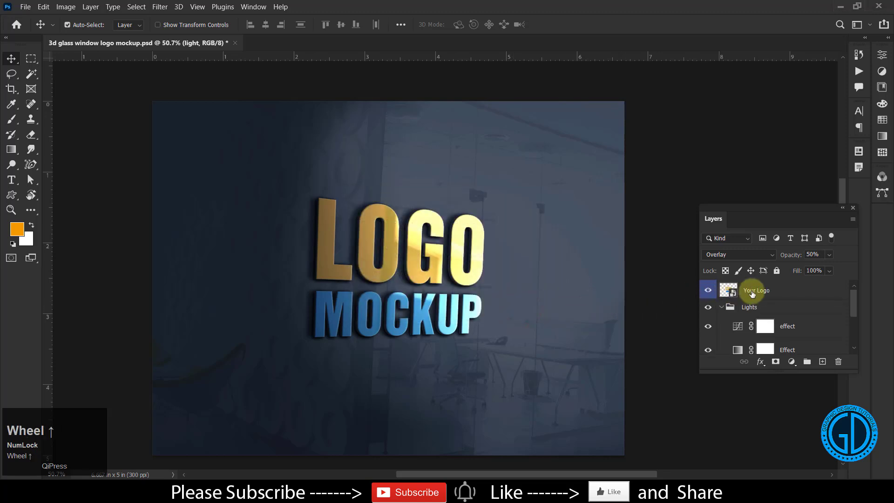
scroll("down", 3)
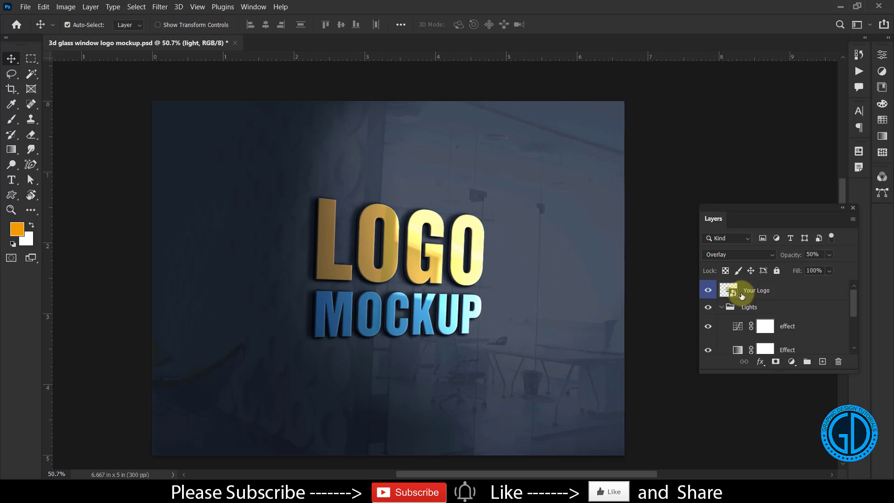
left_click(756, 290)
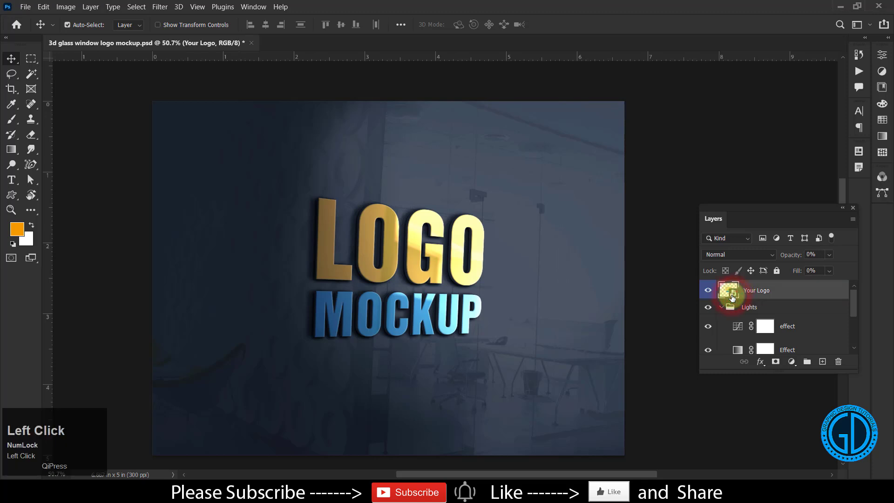
left_click(731, 297)
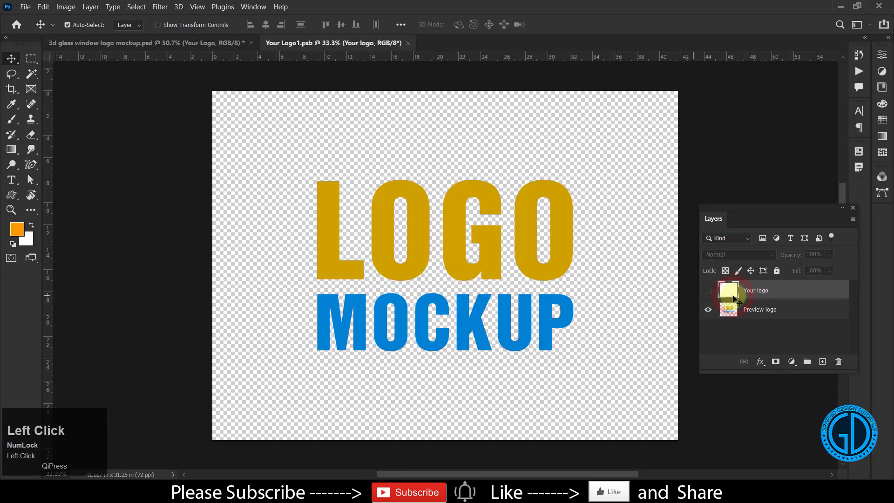
Paste the HK logo as a Smart Object and hide the placeholder preview logo layer.
left_click(43, 7)
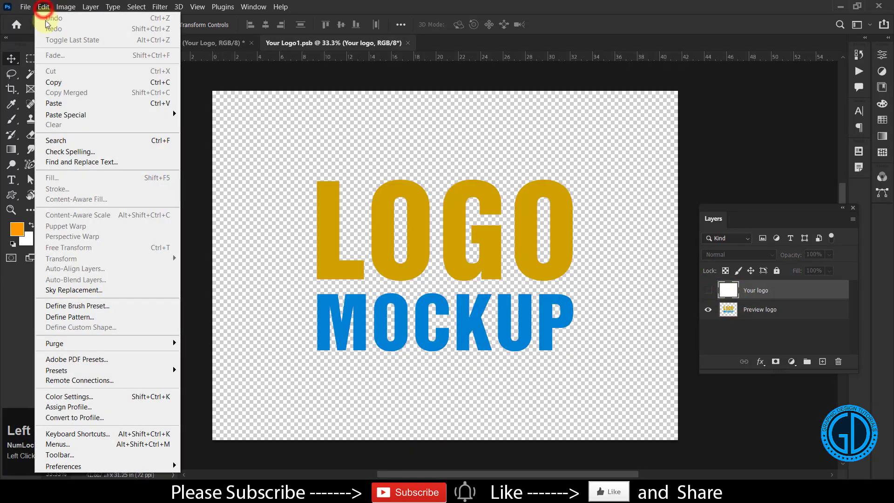
left_click(53, 104)
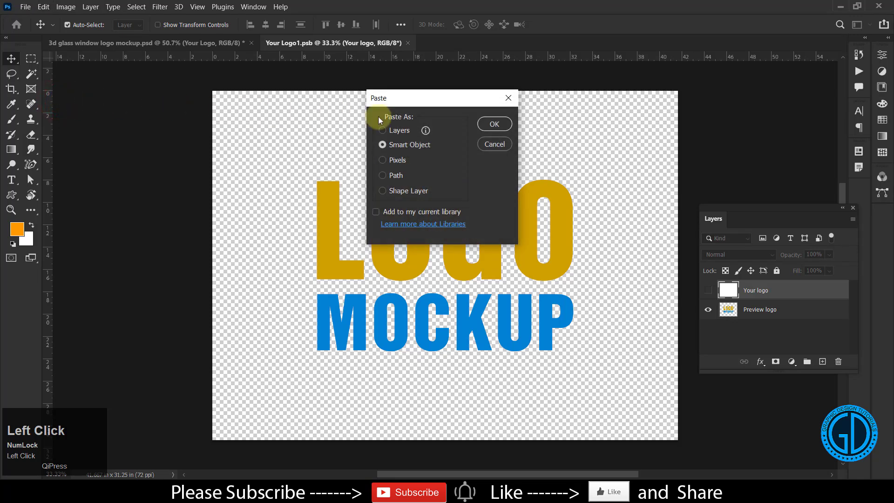
left_click(494, 124)
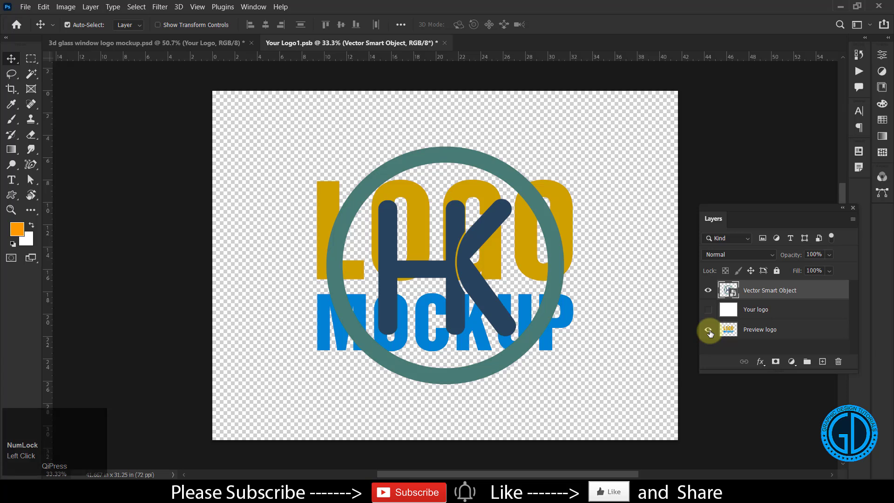
left_click(709, 332)
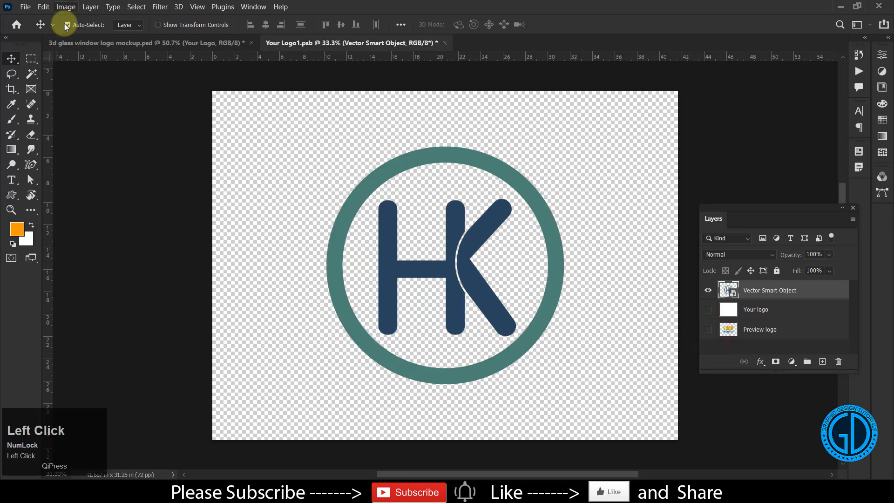
Save the smart object contents and return to the glass wall mockup .psd.
left_click(25, 6)
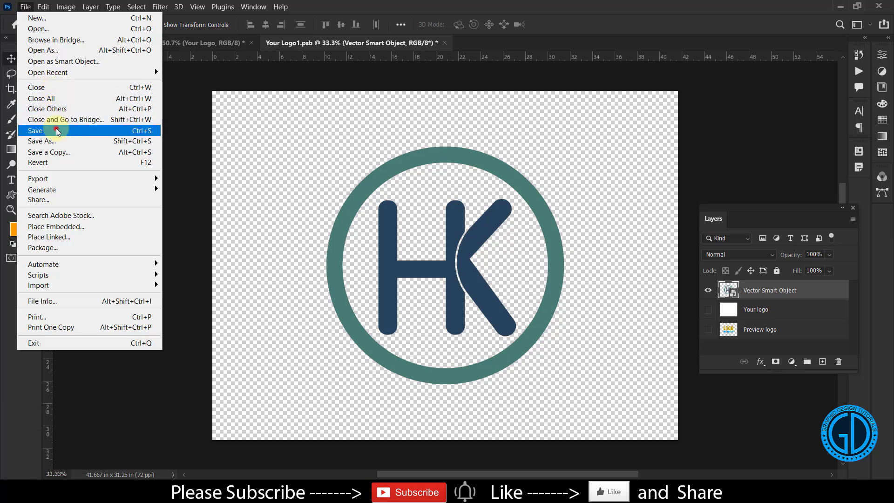
left_click(34, 130)
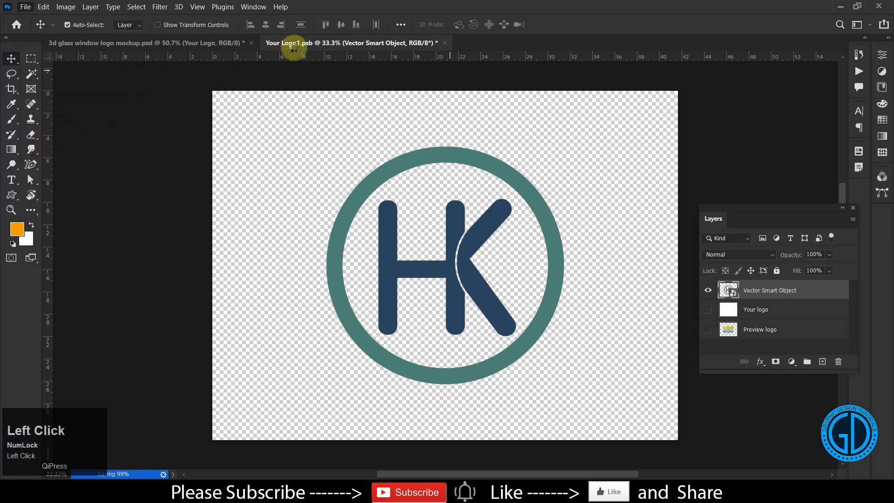
left_click(131, 43)
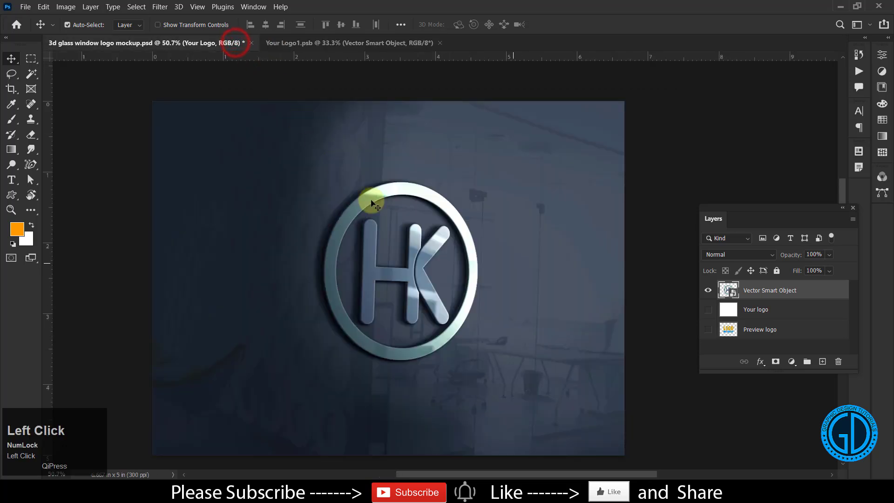